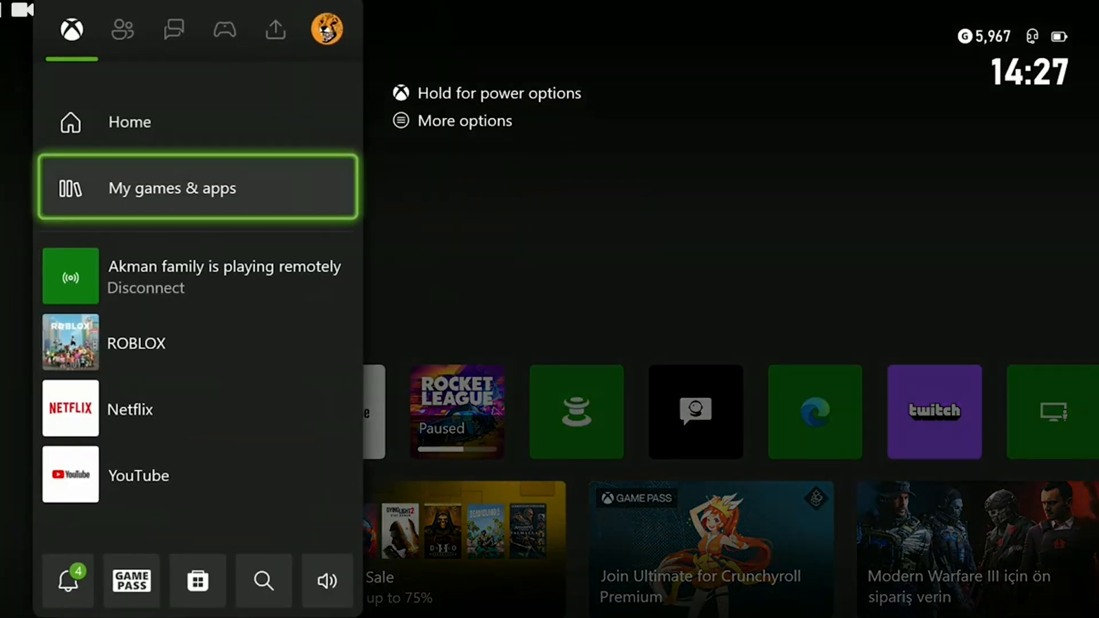
# - Check ROBLOX's Manage game page in the full games library for pending updates
pyautogui.click(199, 188)
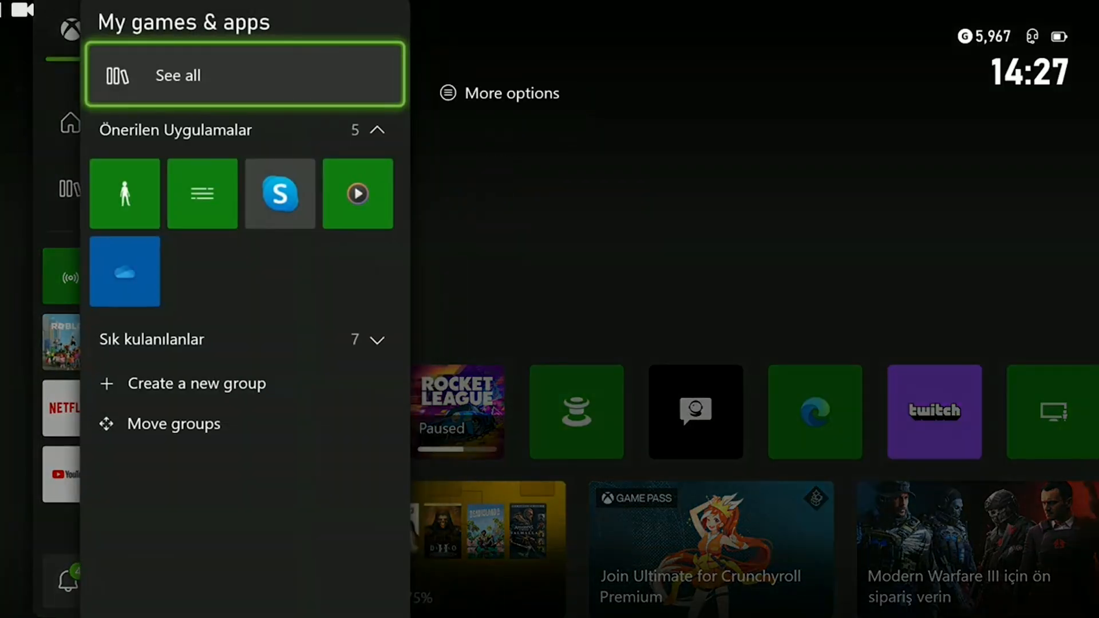
pyautogui.click(177, 75)
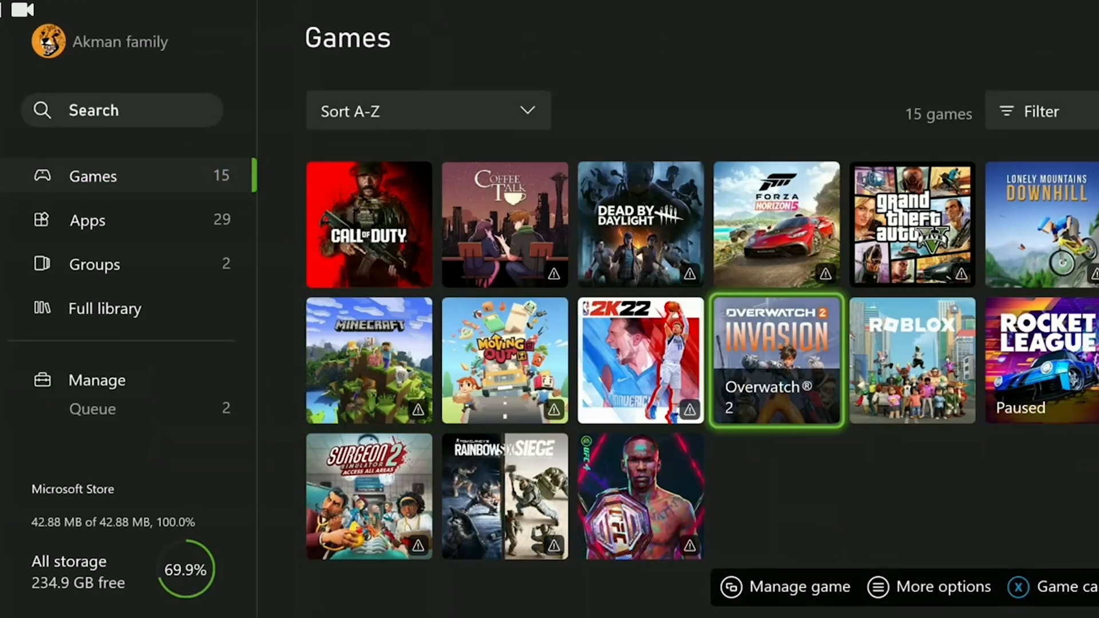
pyautogui.click(911, 359)
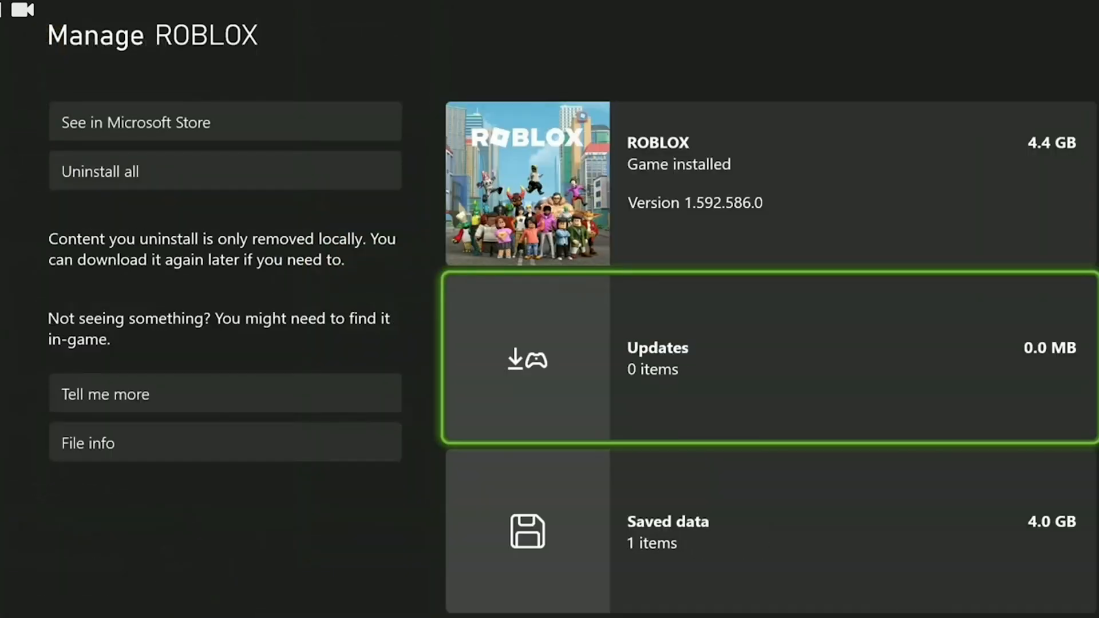
pyautogui.click(764, 358)
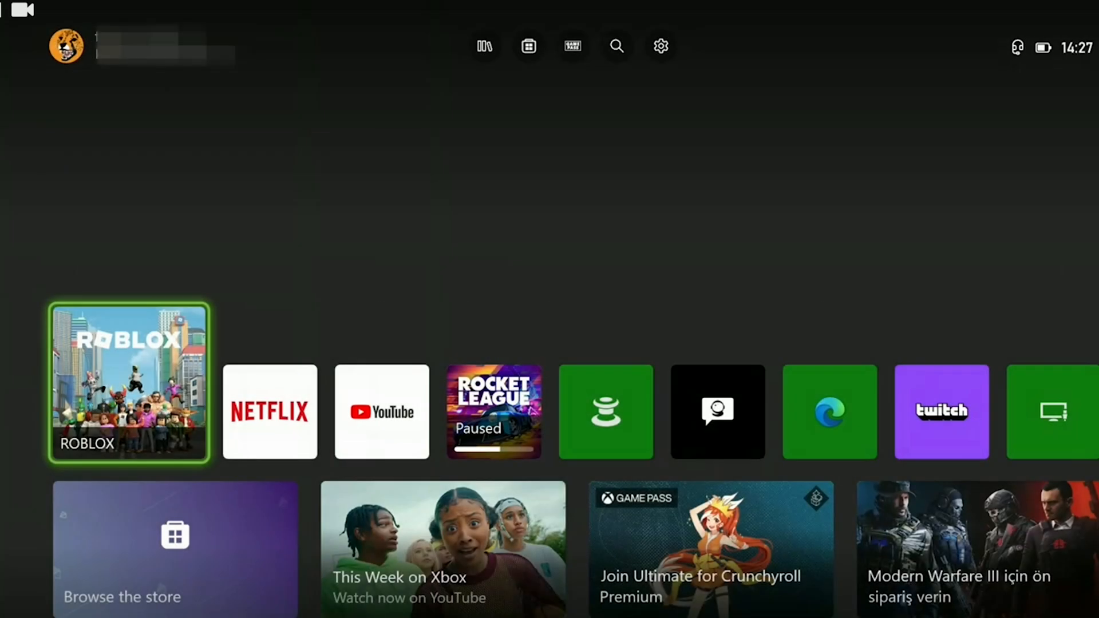
# - Clear the Blu-ray persistent storage under Settings > Devices & connections
pyautogui.press('Xbox')
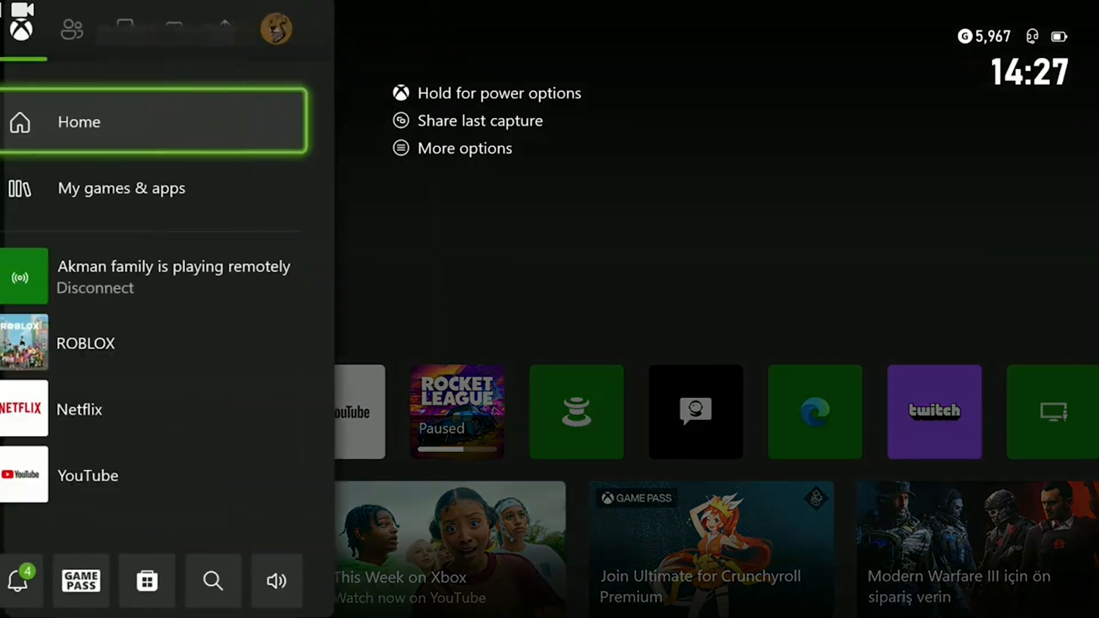
pyautogui.click(224, 30)
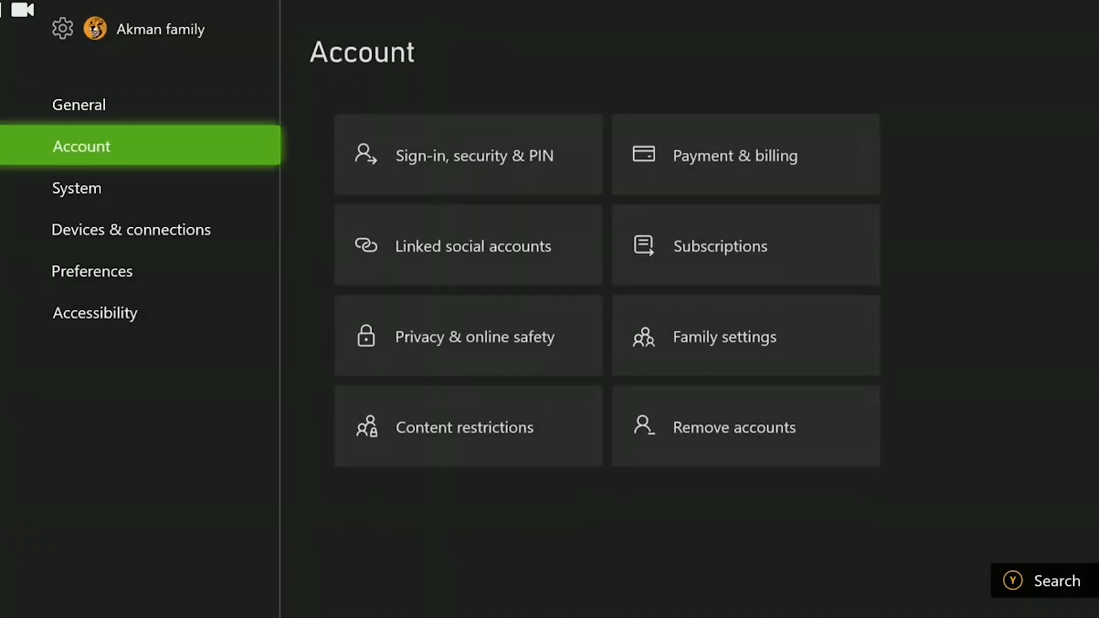
pyautogui.click(130, 229)
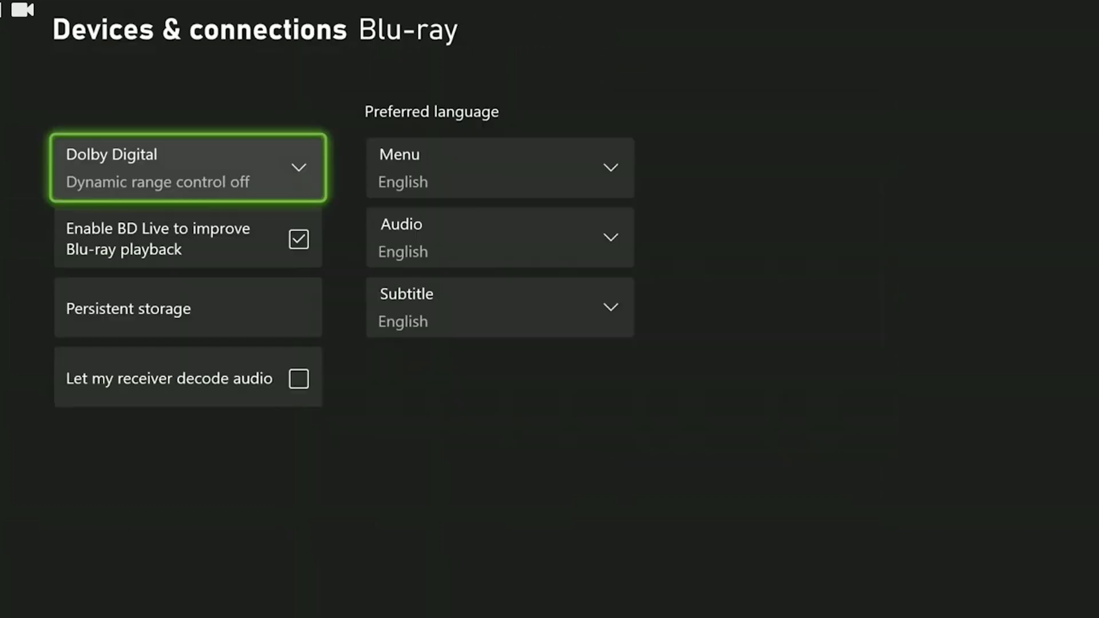
pyautogui.press('Down')
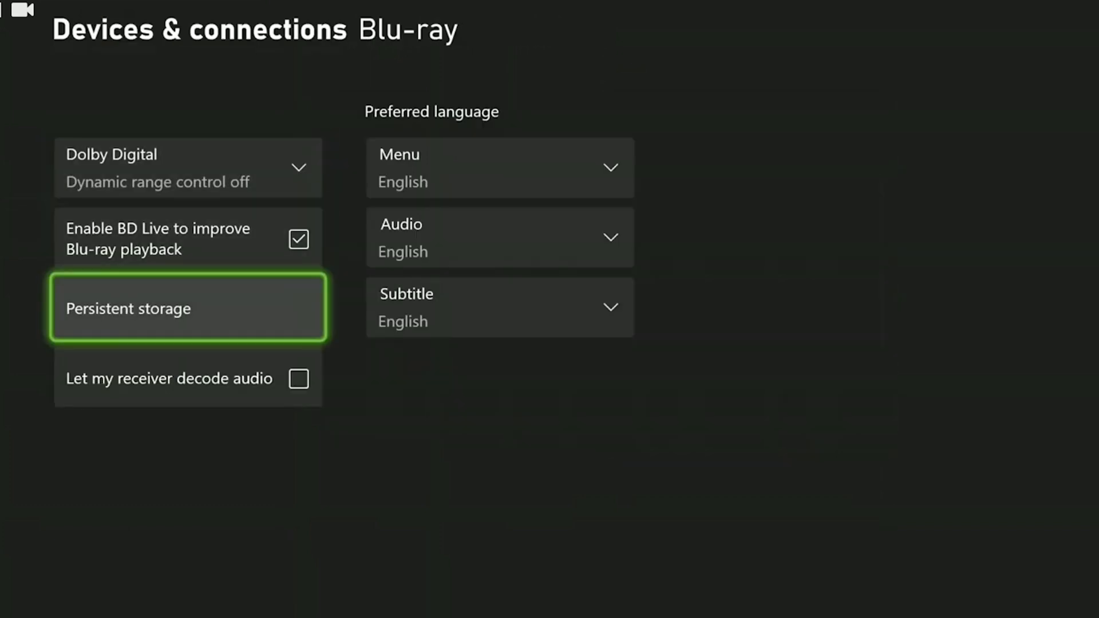
pyautogui.click(187, 309)
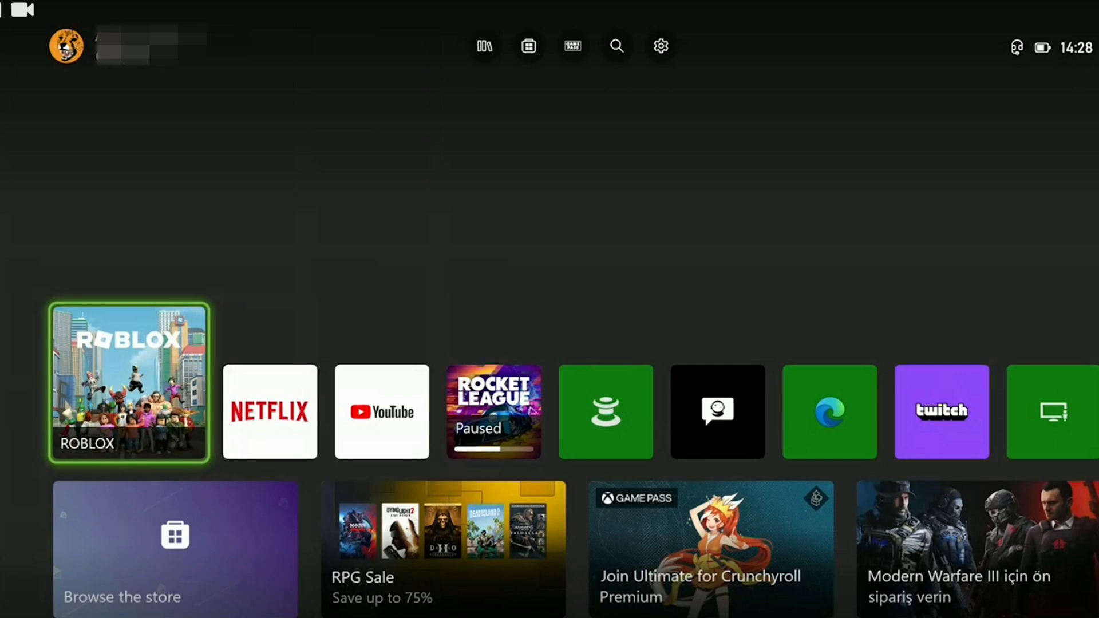
# - Uninstall ROBLOX and all its add-ons from the full games library
pyautogui.press('Xbox')
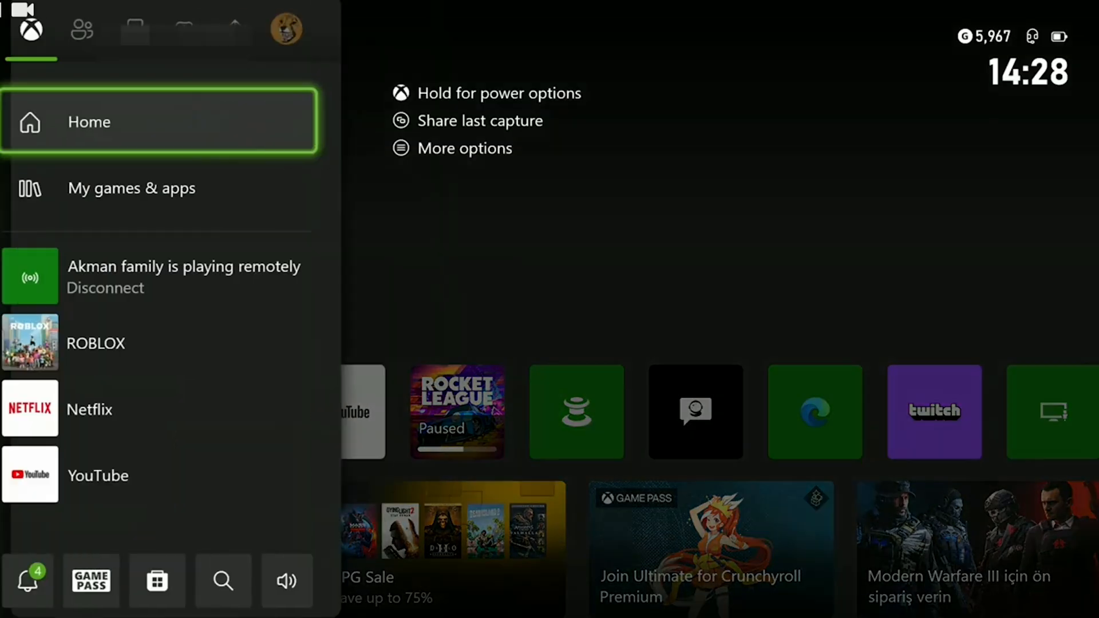
pyautogui.click(130, 187)
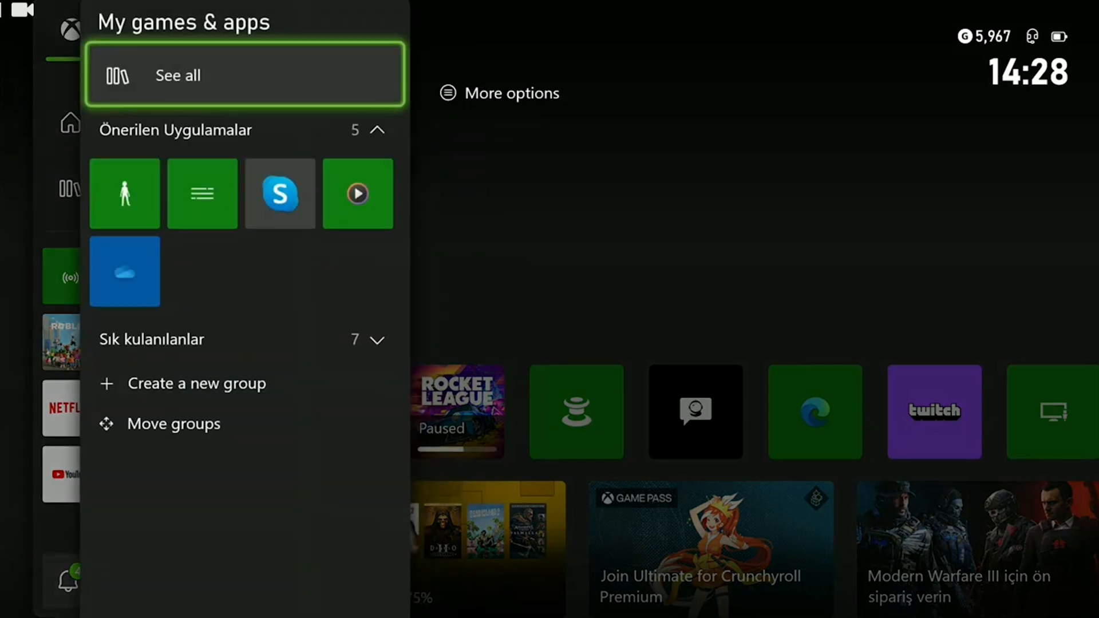
pyautogui.click(177, 75)
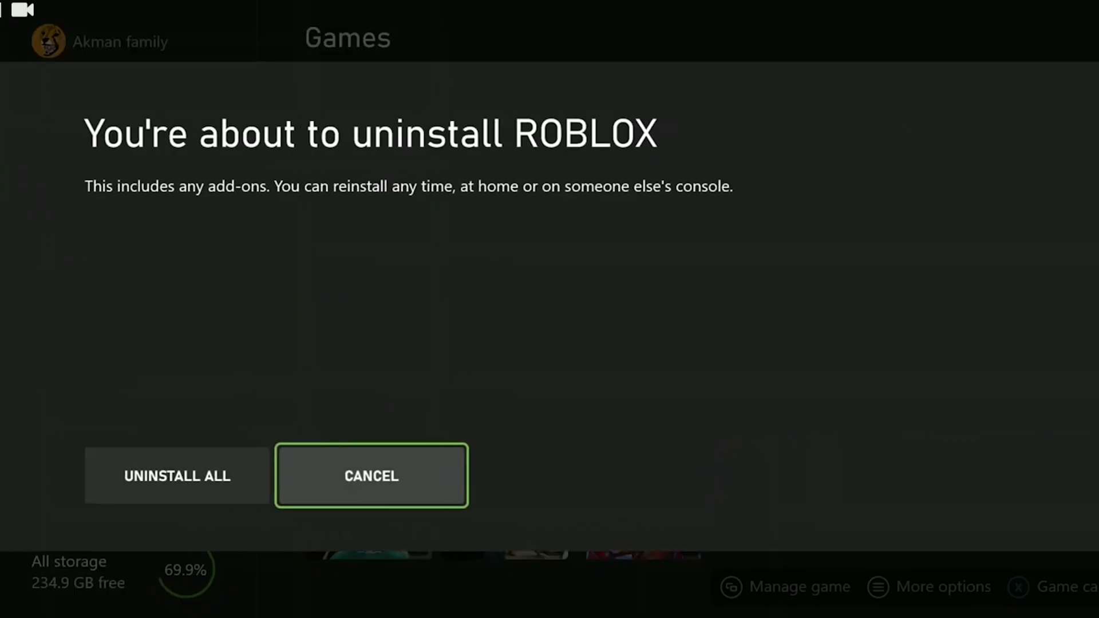
pyautogui.click(371, 475)
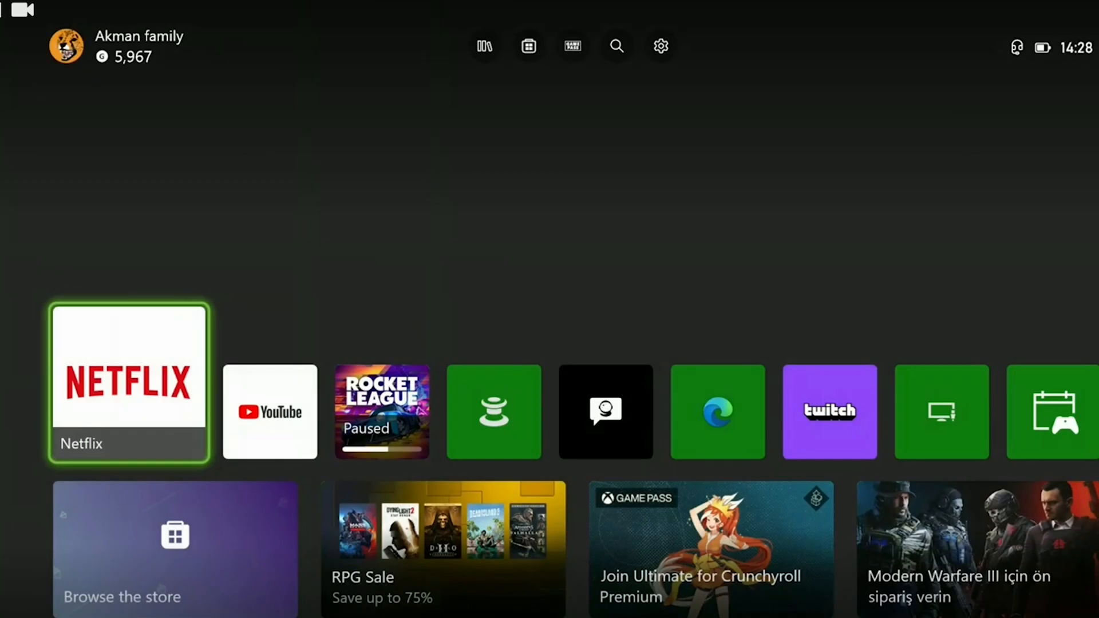
# - Dismiss the store launch error and select ROBLOX under Recently installed to reinstall
pyautogui.scroll(-3)
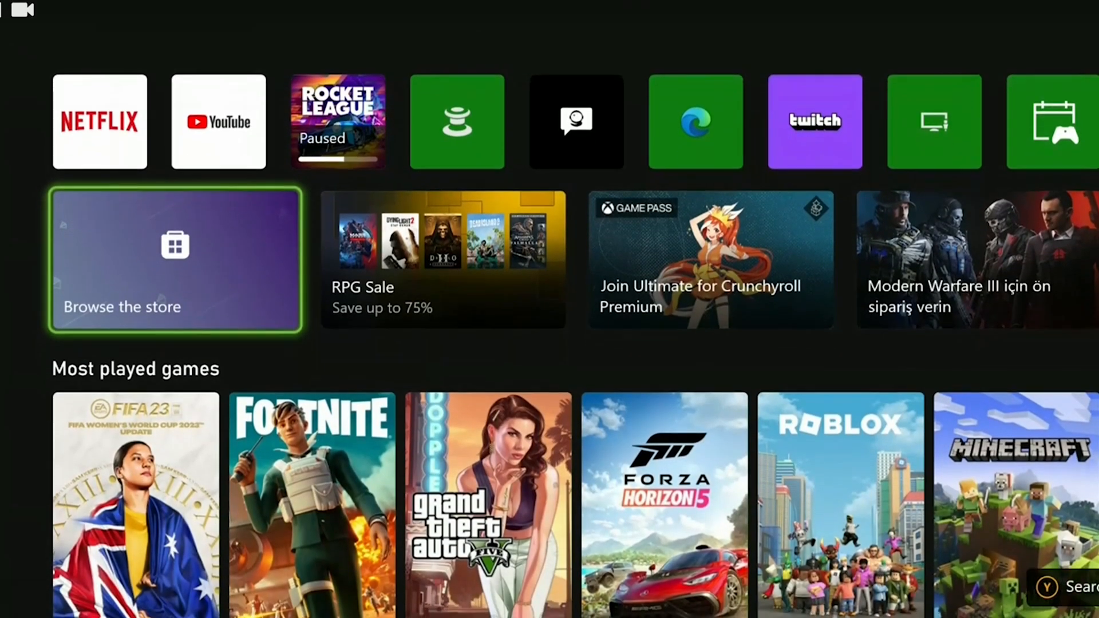
pyautogui.click(175, 259)
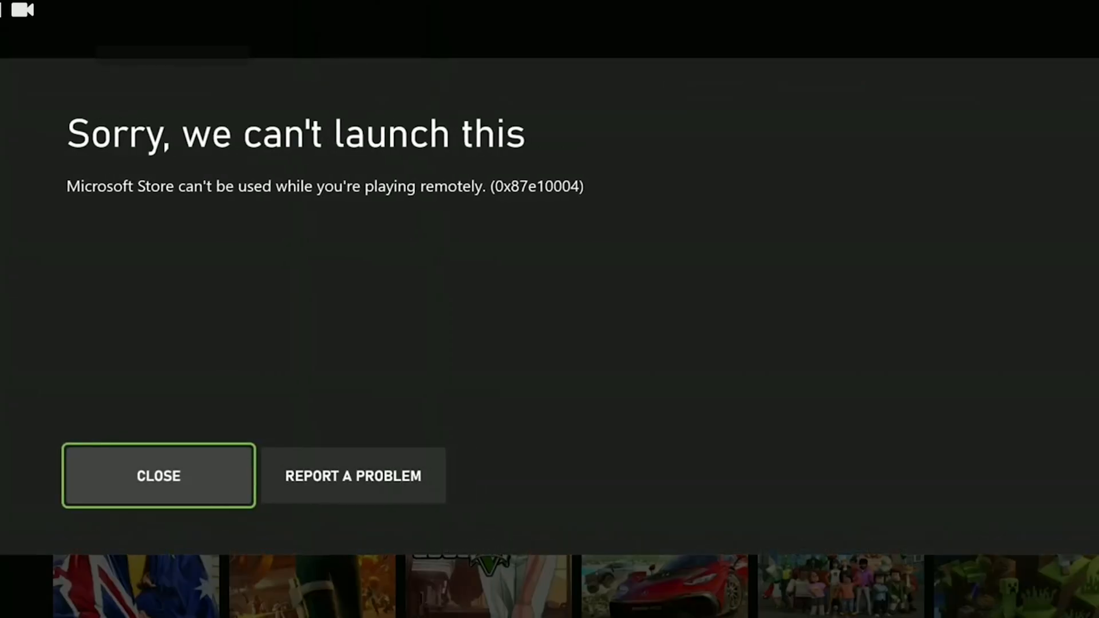
pyautogui.click(159, 475)
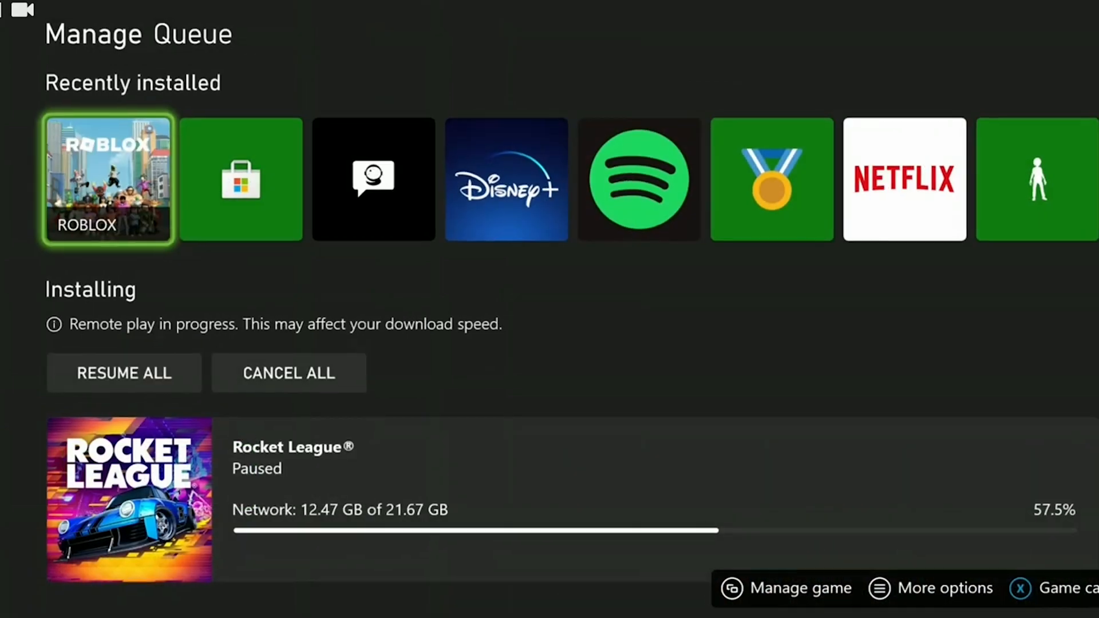
pyautogui.click(108, 179)
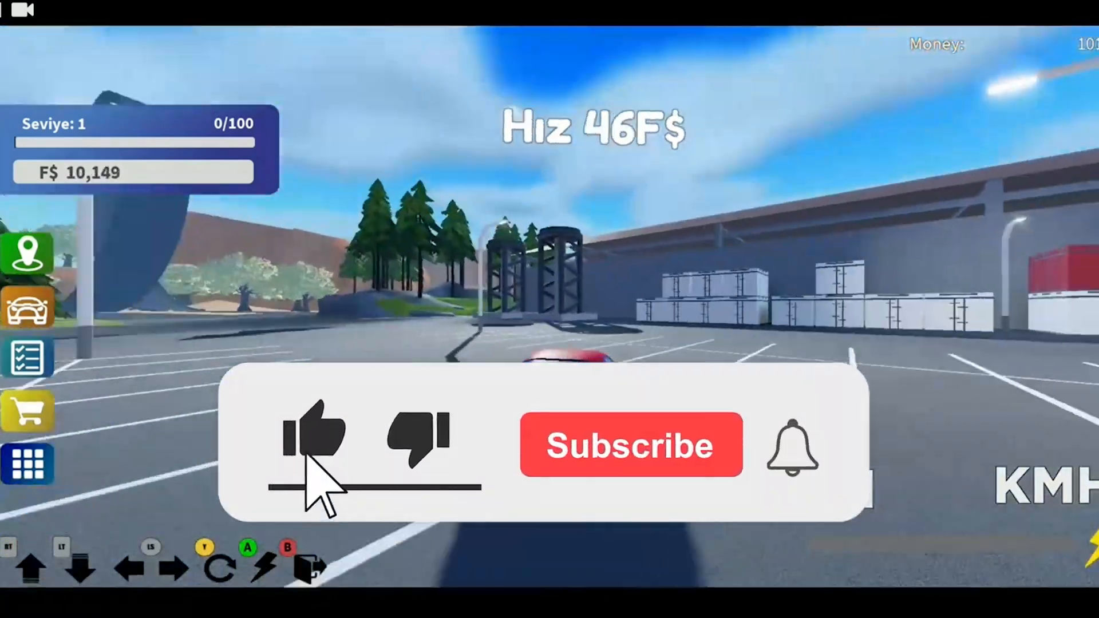
pyautogui.click(630, 445)
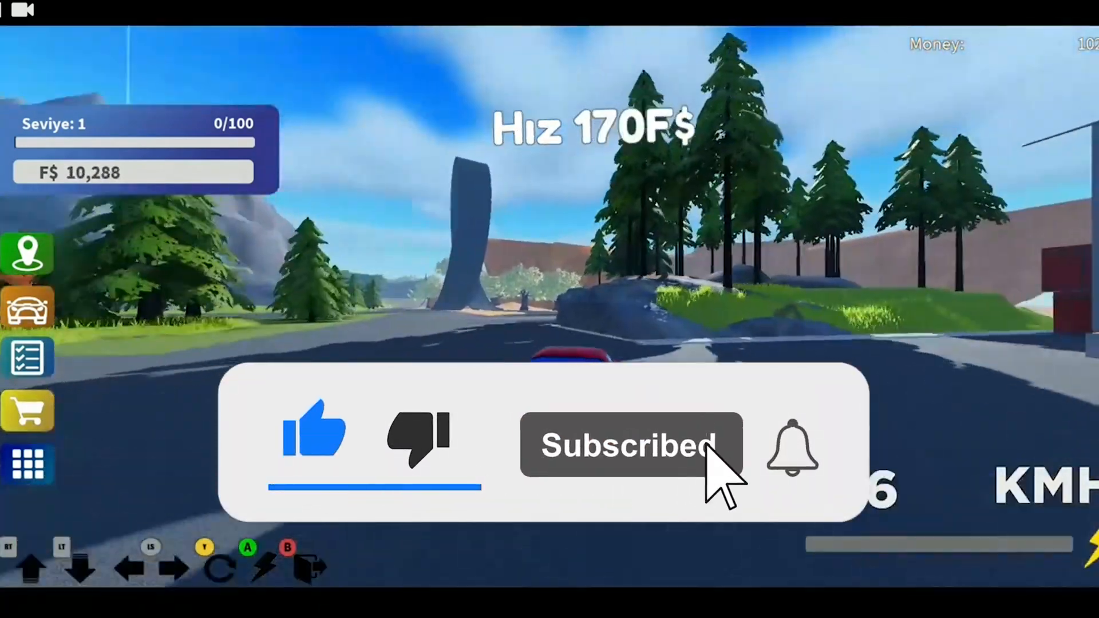